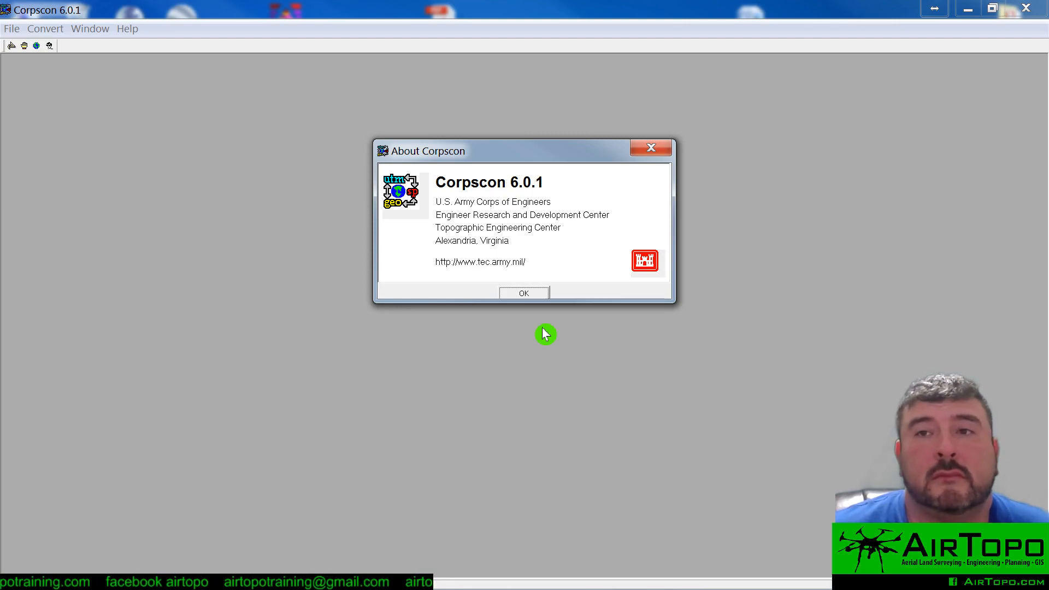
mouse_move(509, 150)
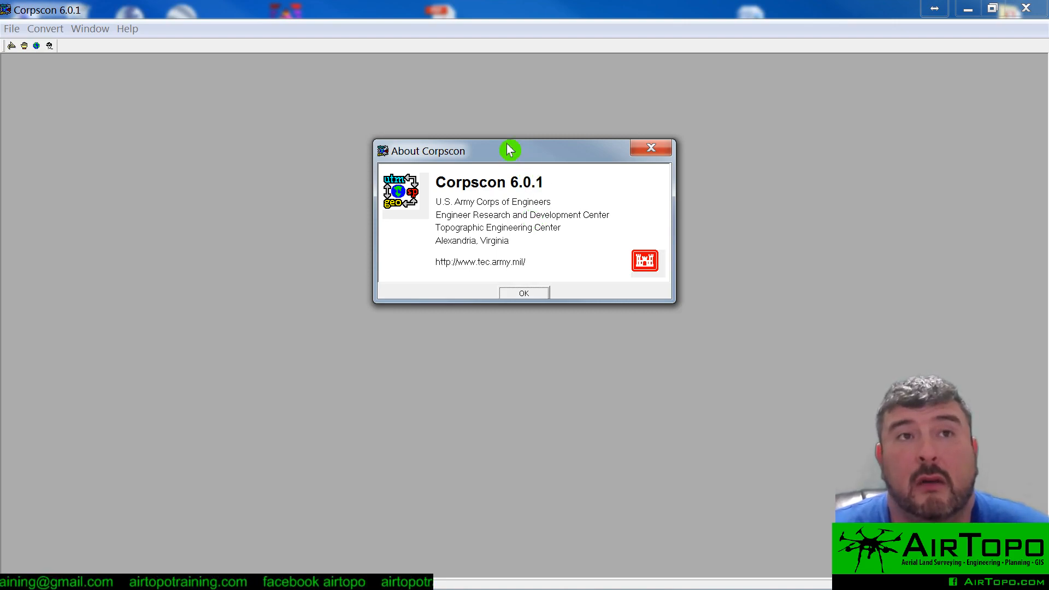
Set input zone to 3501 Oklahoma North with US Survey Foot horizontal units.
left_click(524, 293)
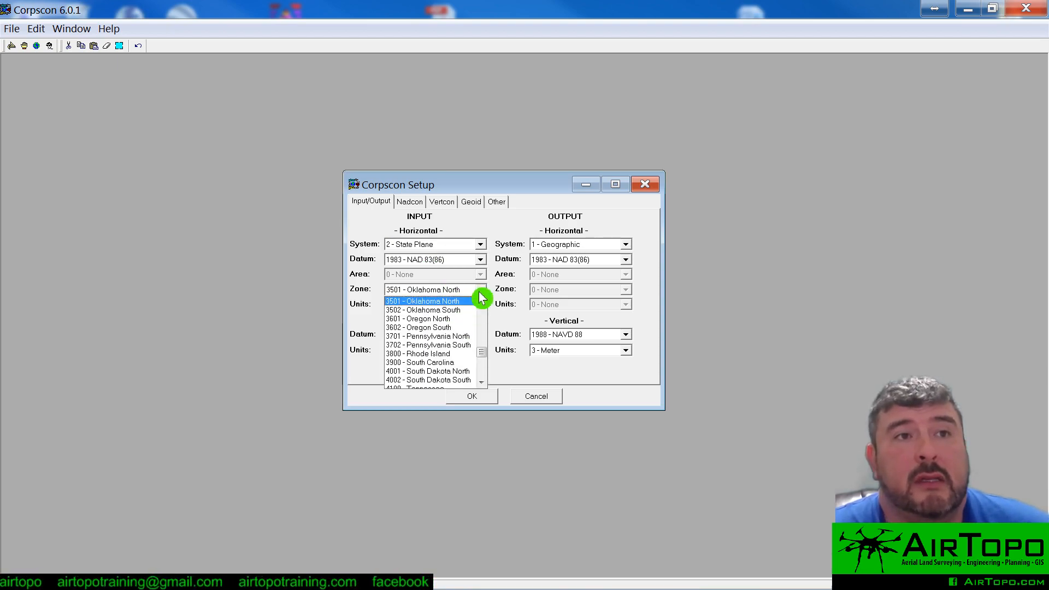
left_click(423, 301)
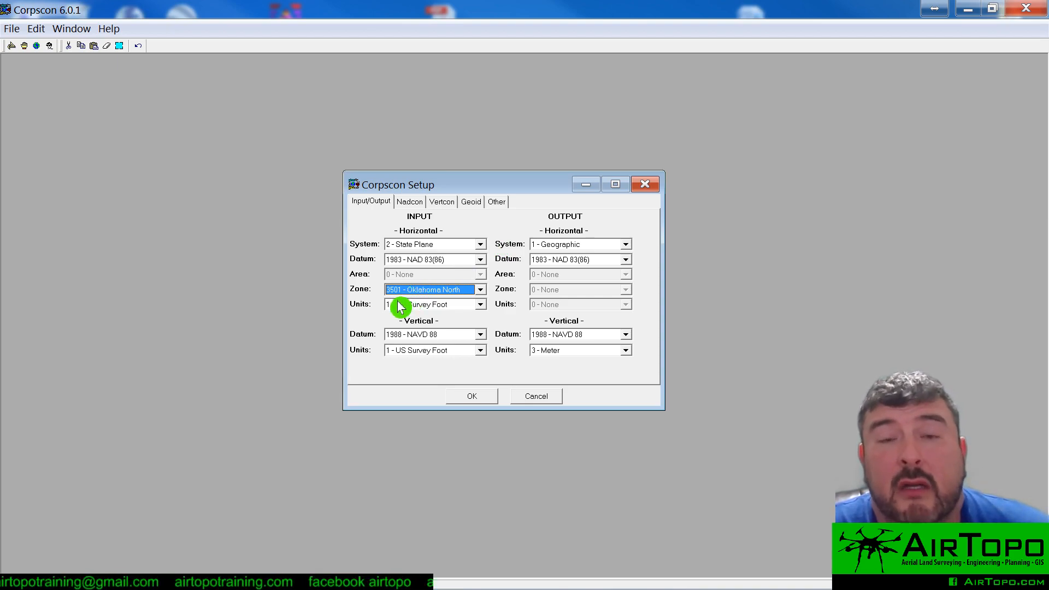
left_click(479, 335)
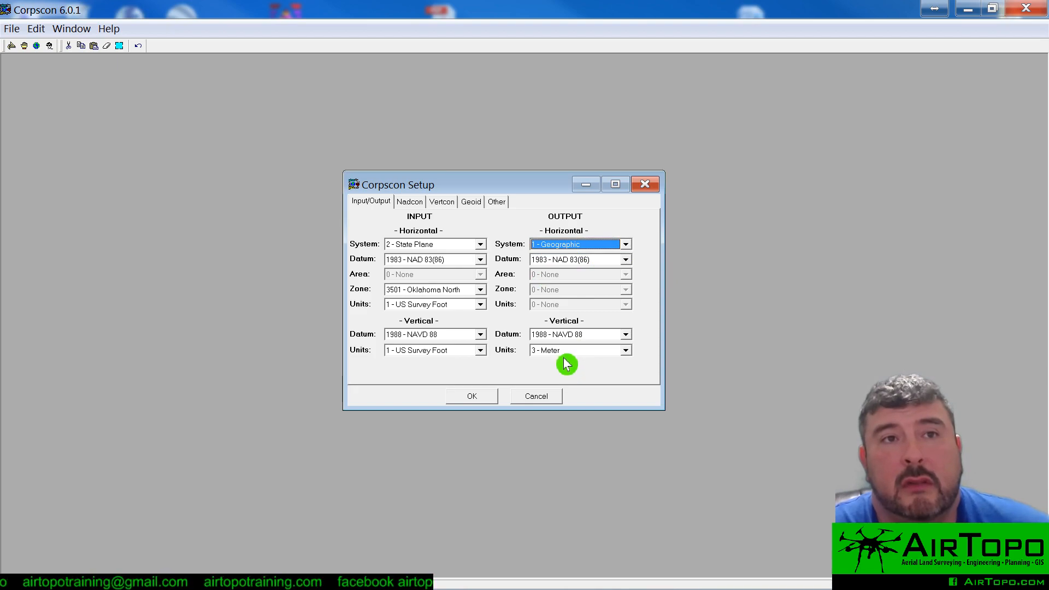
Review the Other setup options showing Latitude-Longitude and Northing/Easting ordering.
left_click(497, 201)
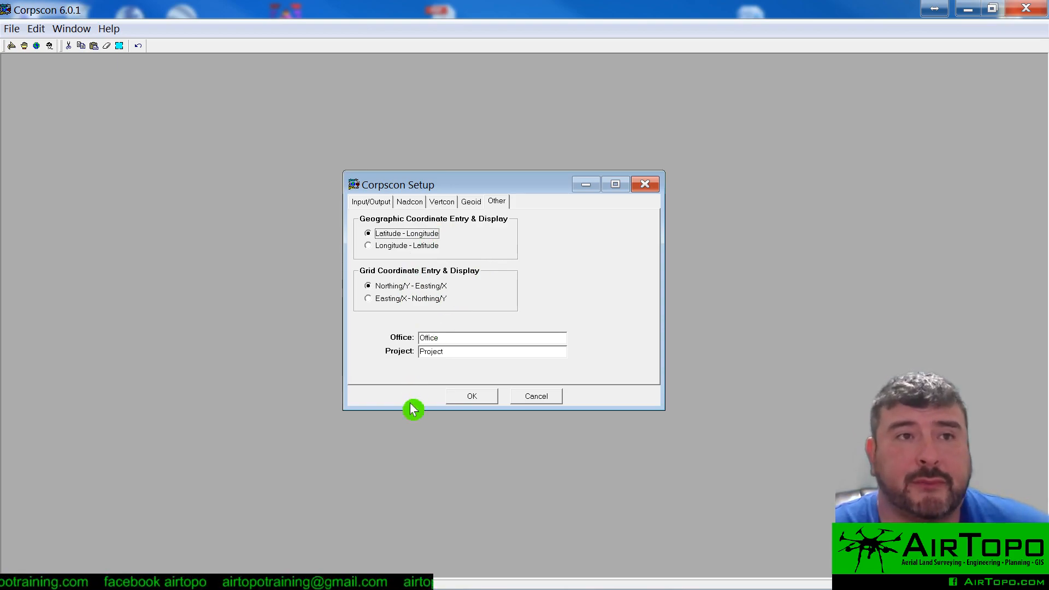